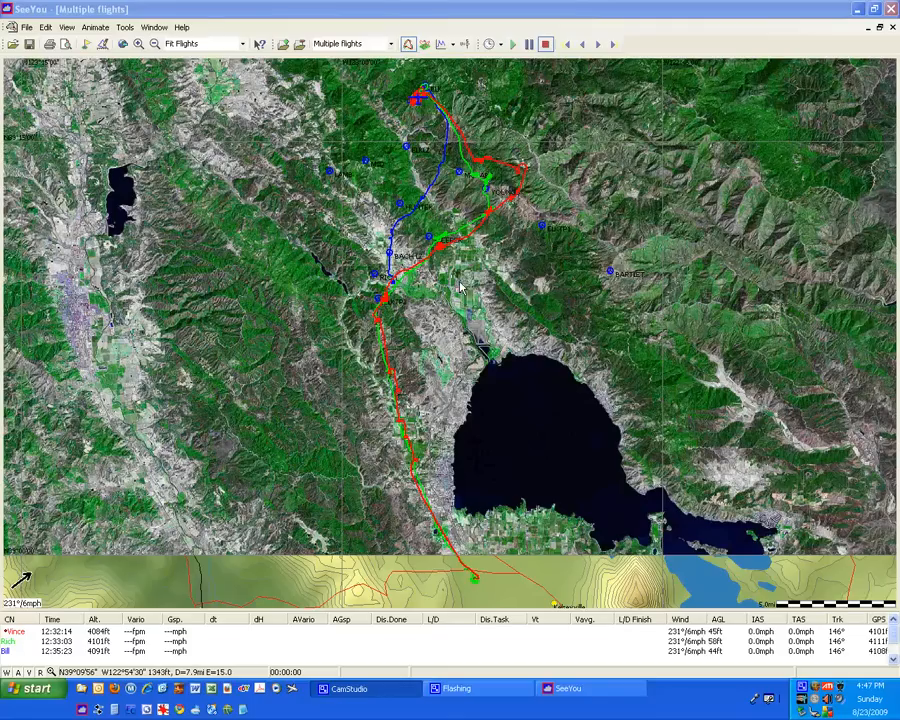
mouse_move(492, 244)
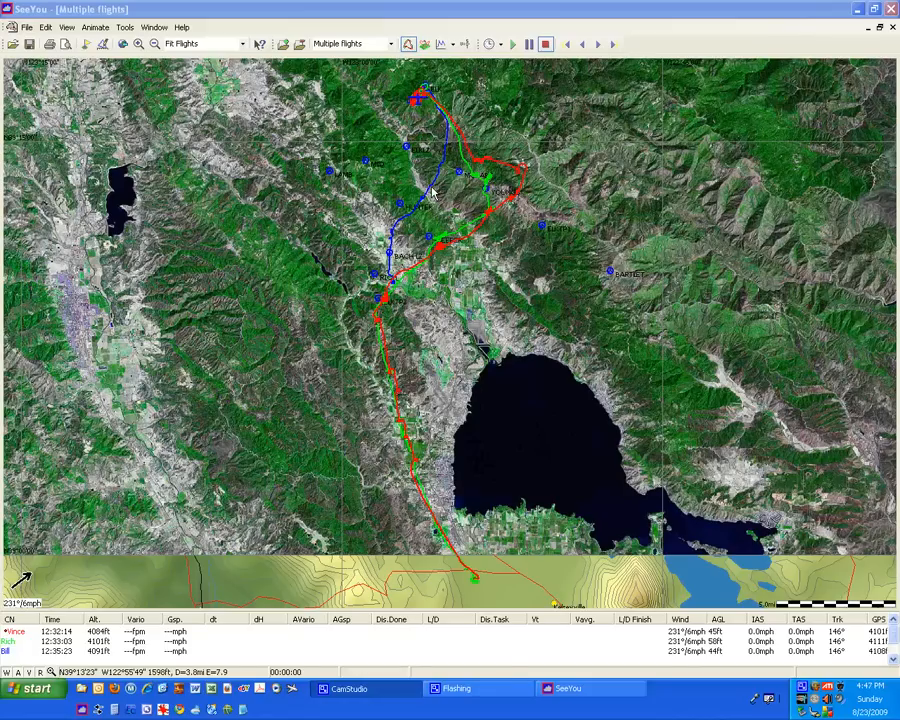
Show the barogram of the three flights, then the flight statistics report
left_click(440, 44)
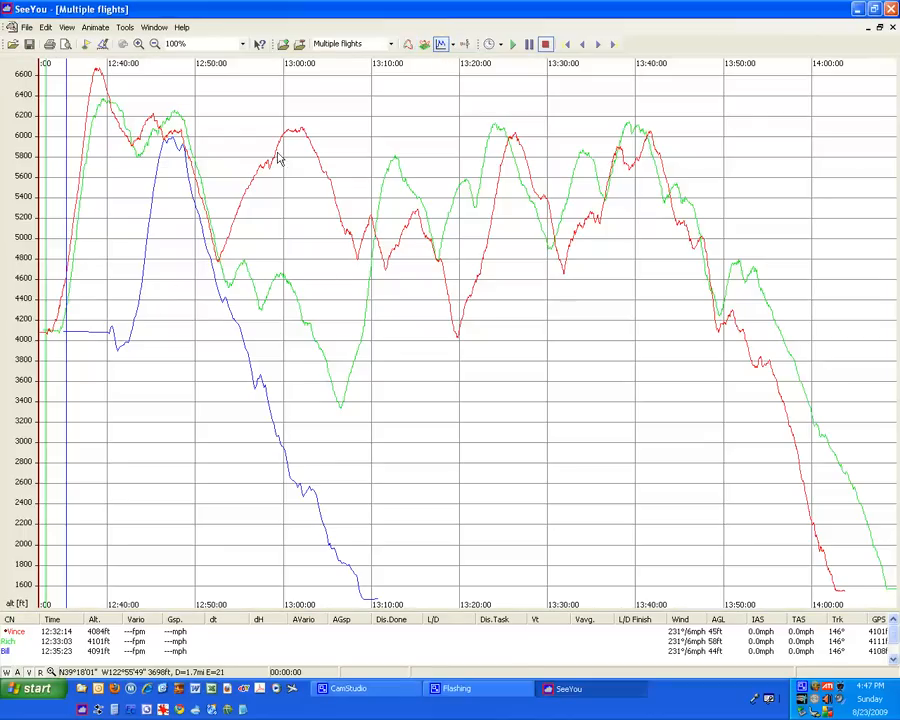
mouse_move(488, 156)
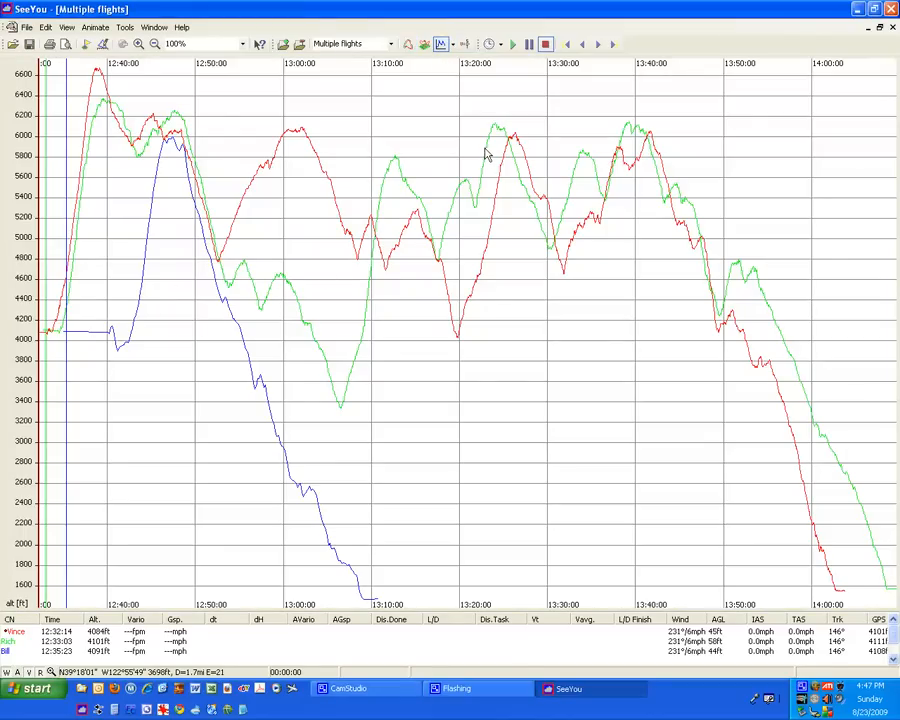
mouse_move(572, 132)
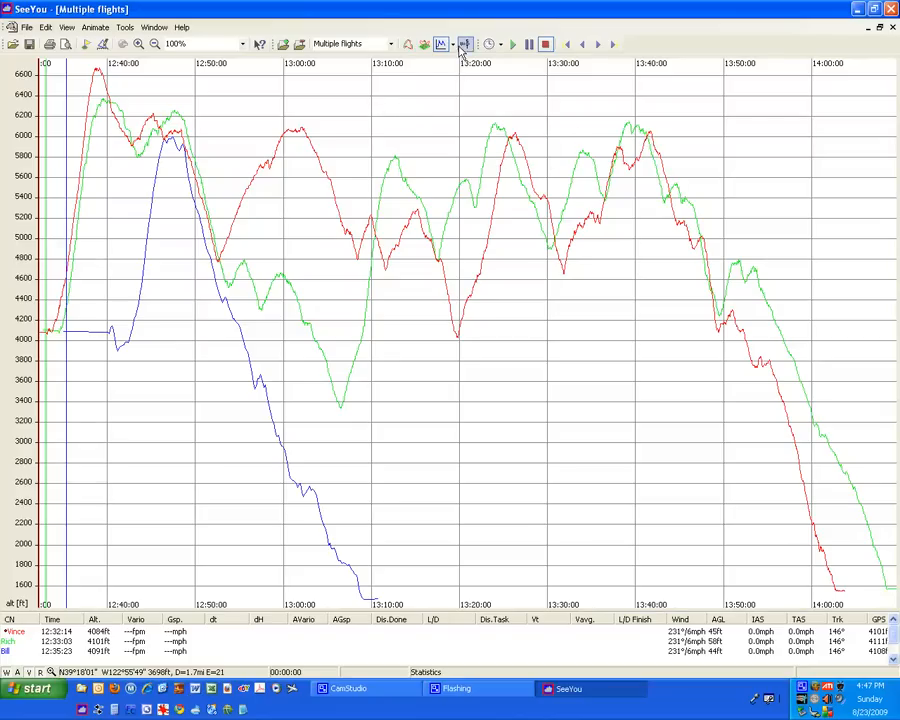
left_click(464, 44)
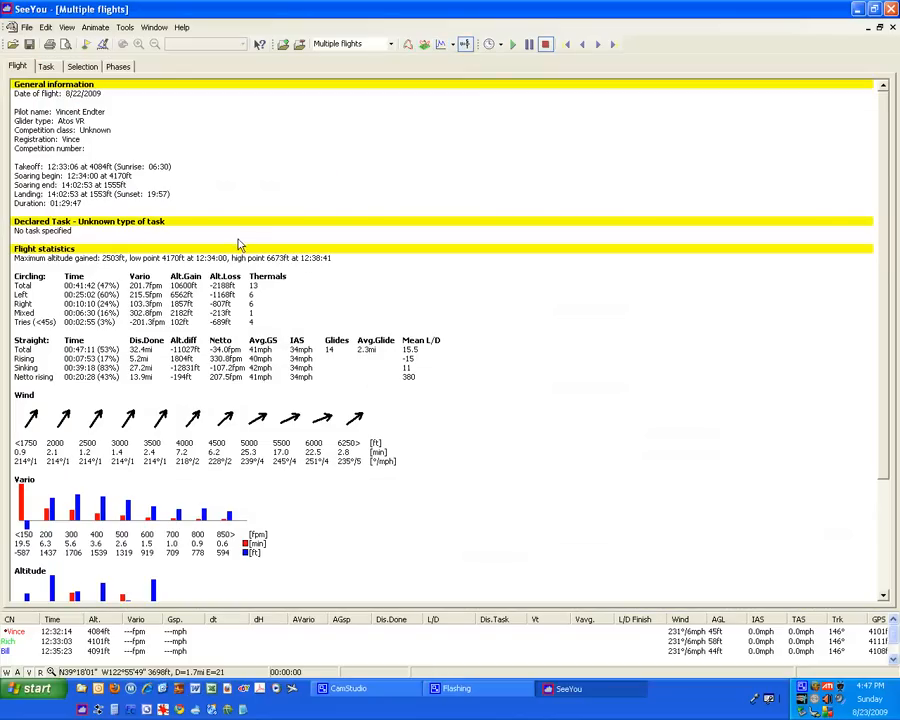
mouse_move(420, 44)
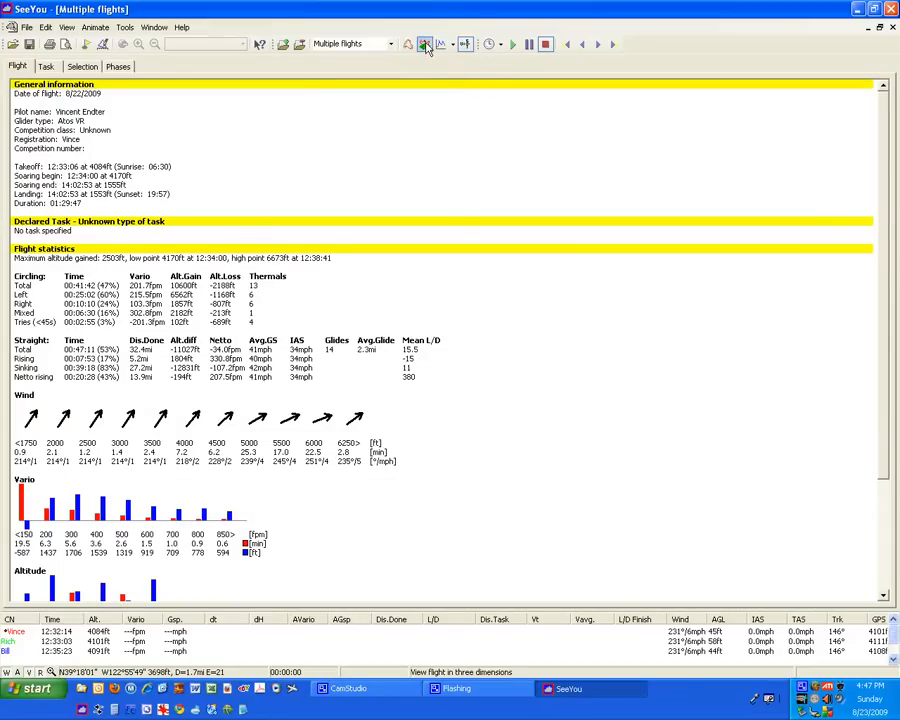
Switch to the 3D terrain view and bring up the animation speed choices
left_click(420, 44)
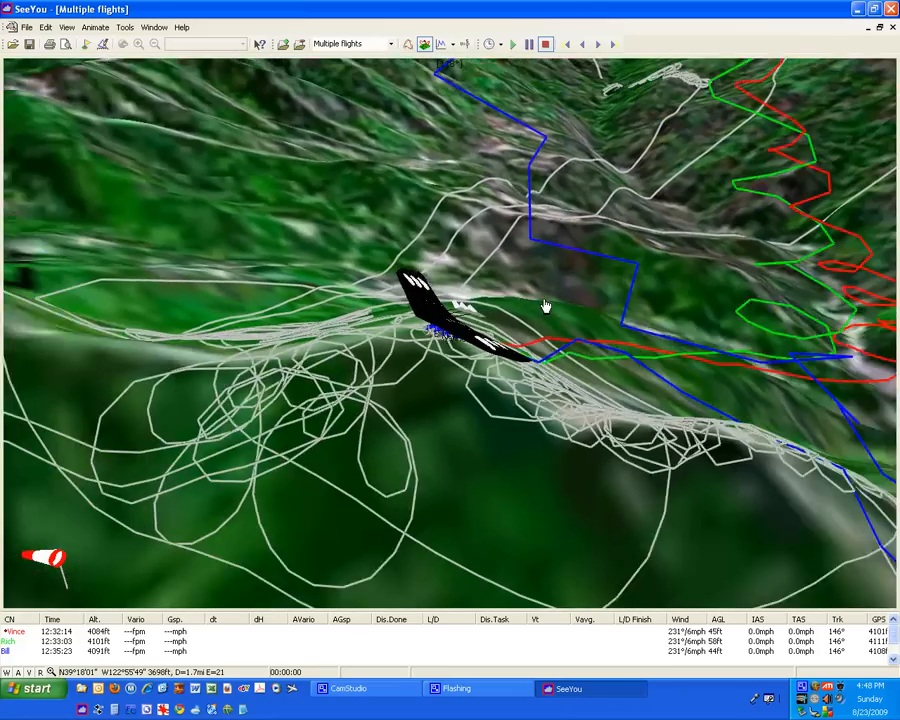
left_click(492, 44)
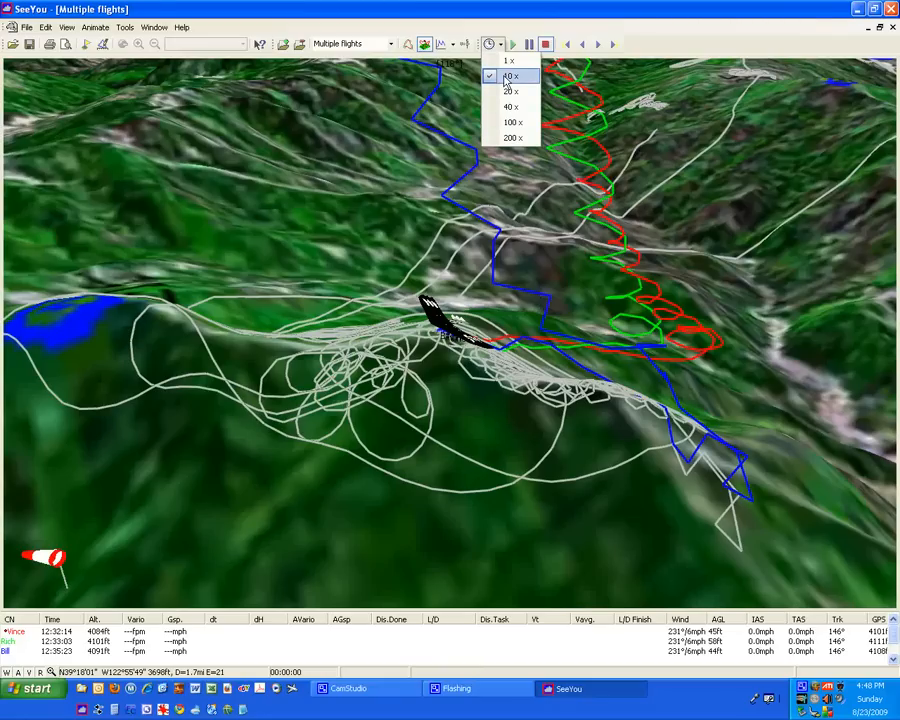
left_click(508, 76)
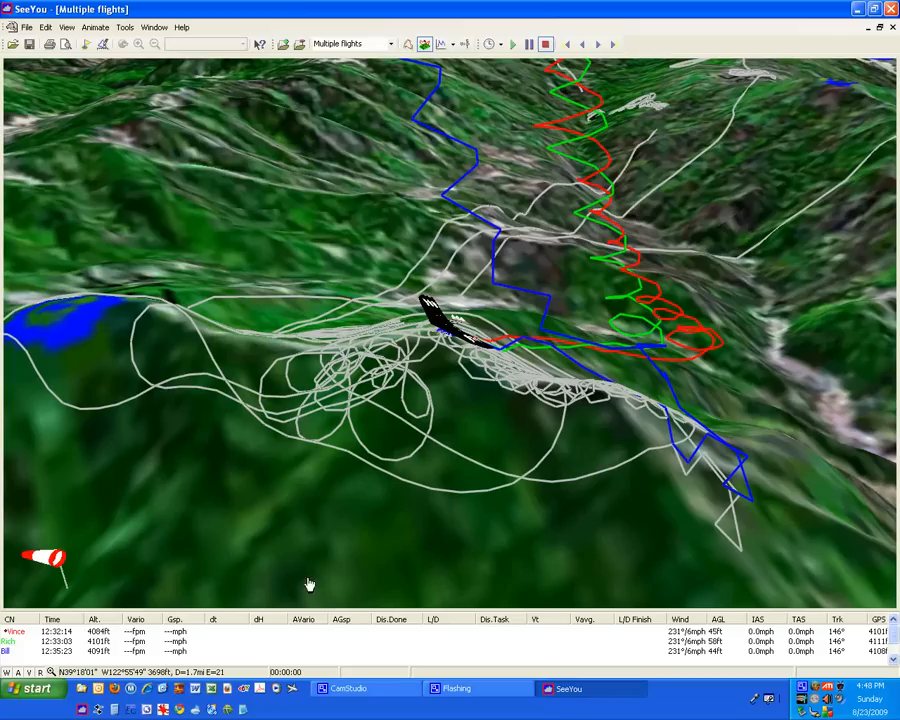
mouse_move(16, 628)
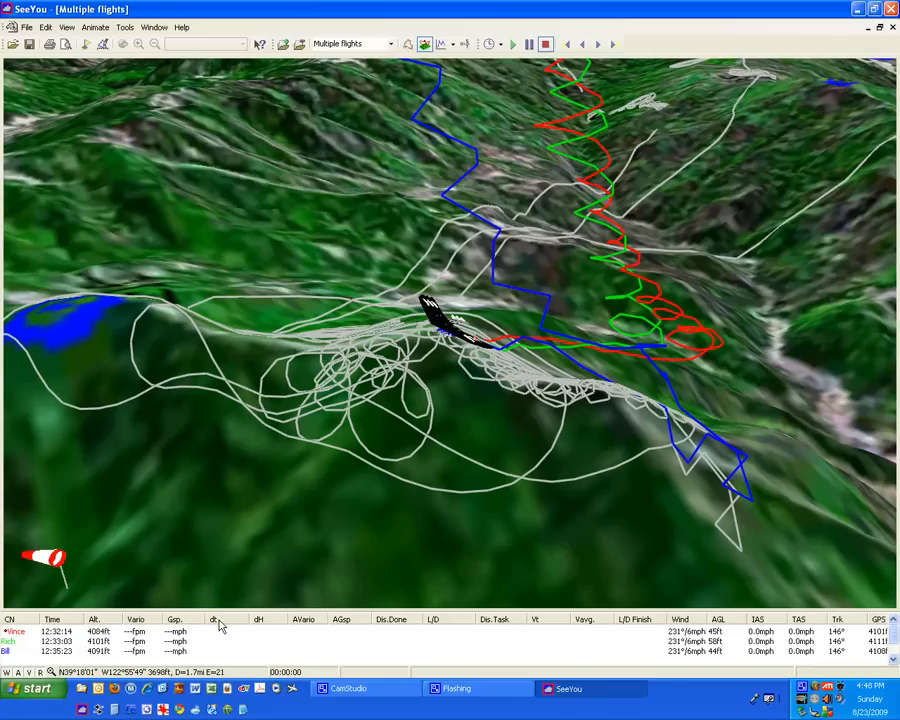
mouse_move(228, 624)
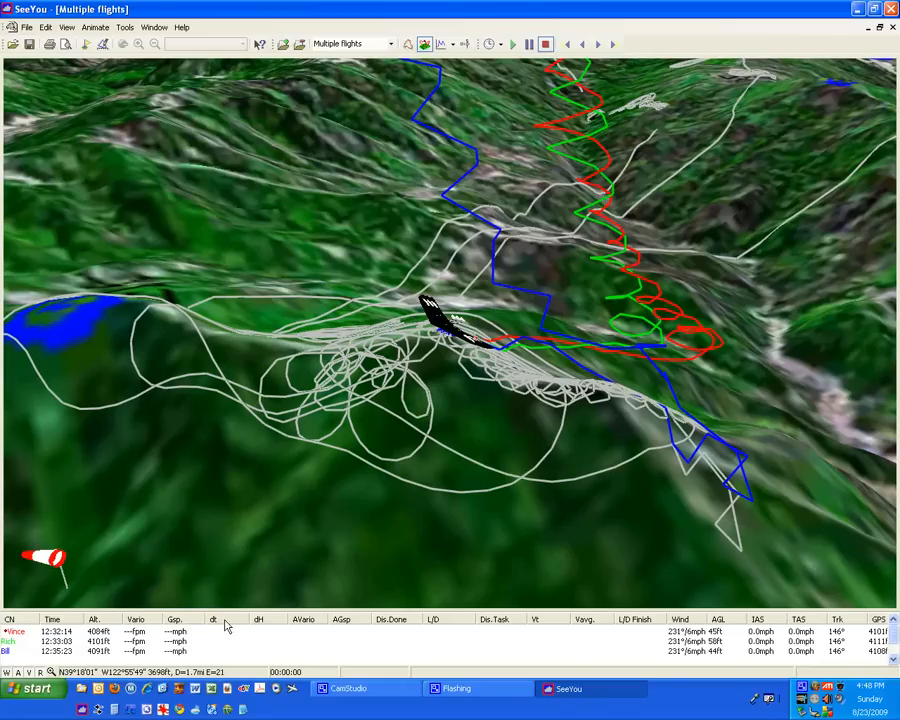
mouse_move(250, 620)
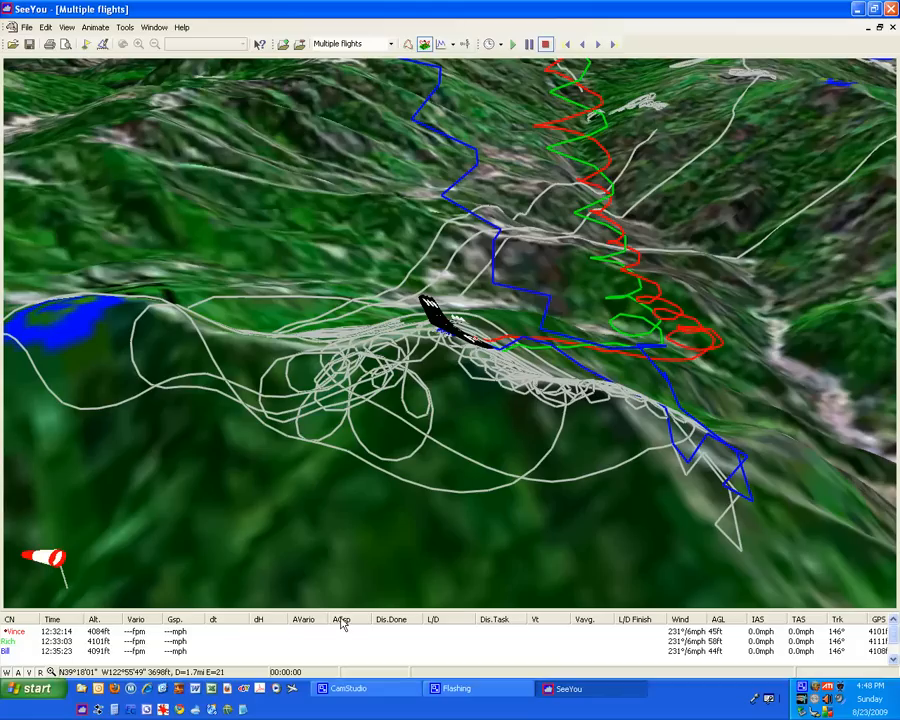
mouse_move(396, 628)
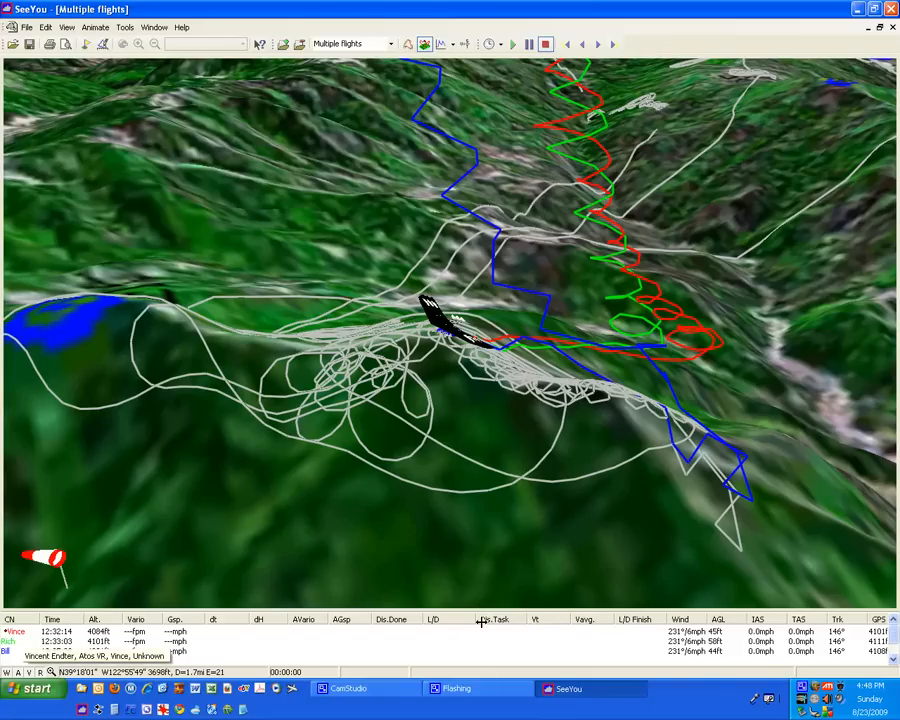
mouse_move(688, 624)
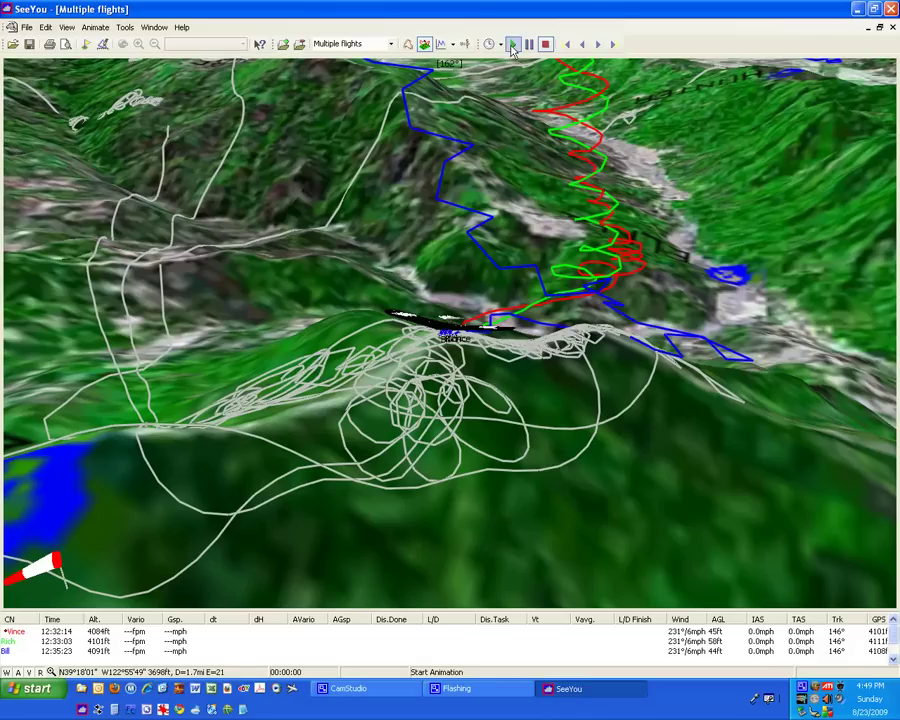
Start replaying the three flights together over the 3D terrain
left_click(512, 44)
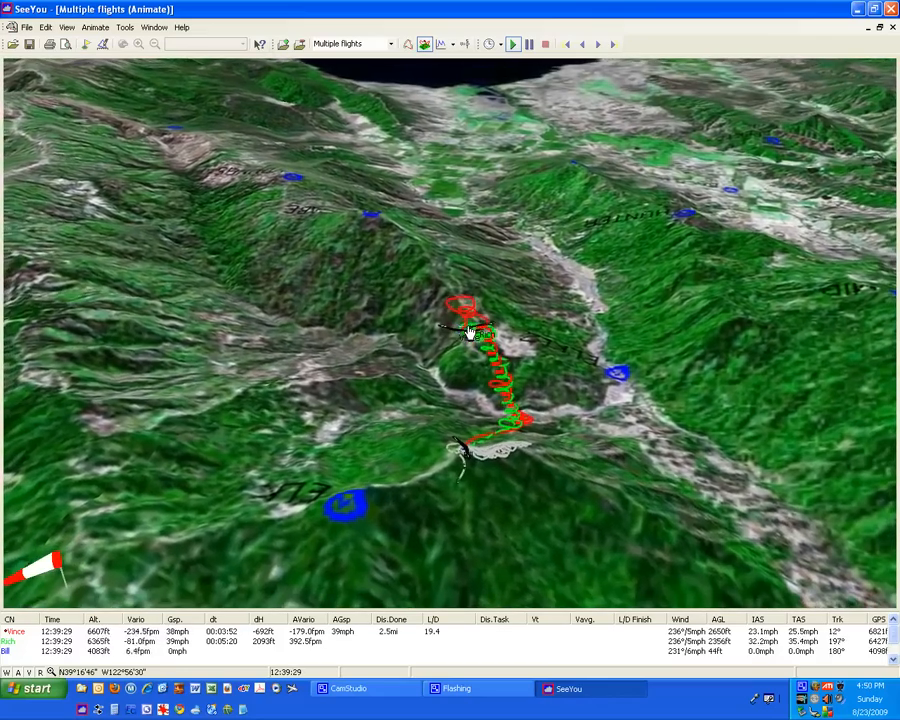
Keep the replay running to about 12:47 and check the animation speed choices
left_click(512, 44)
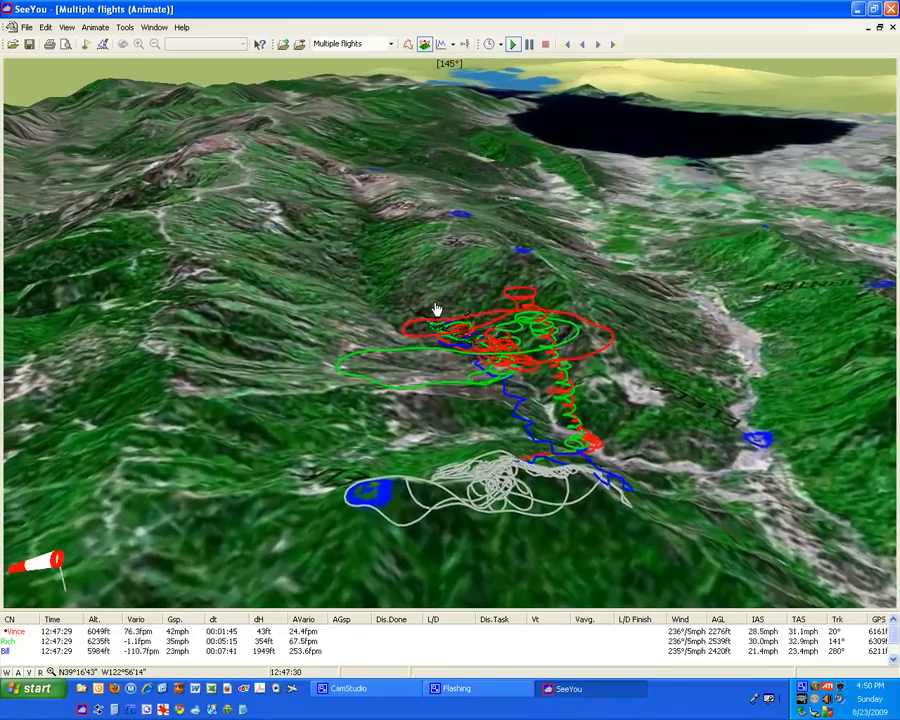
left_click(492, 44)
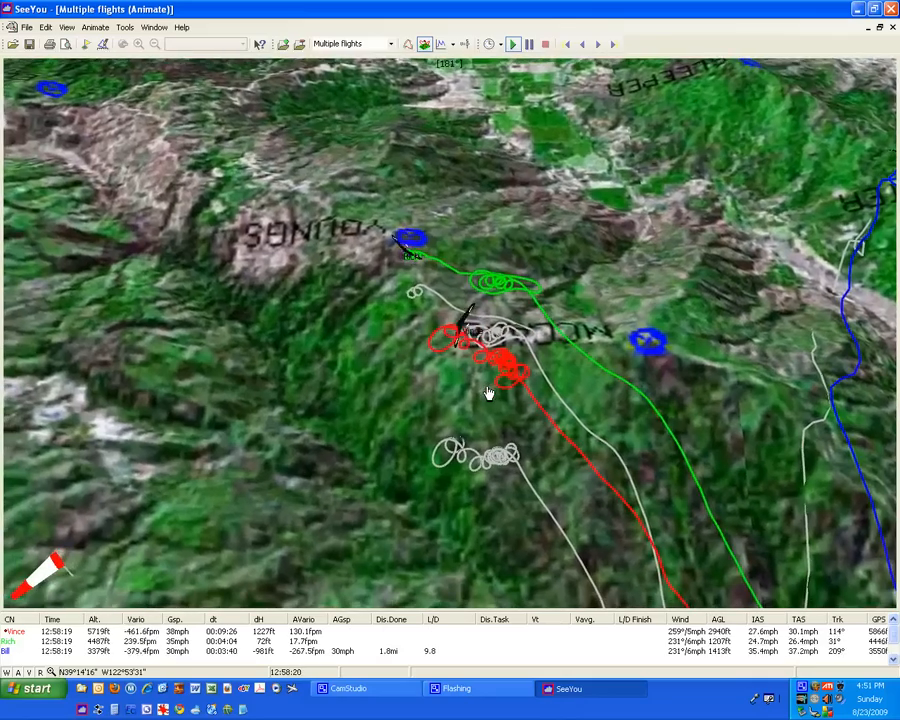
Bring up the list of animation speeds as the replay nears 12:59
left_click(492, 44)
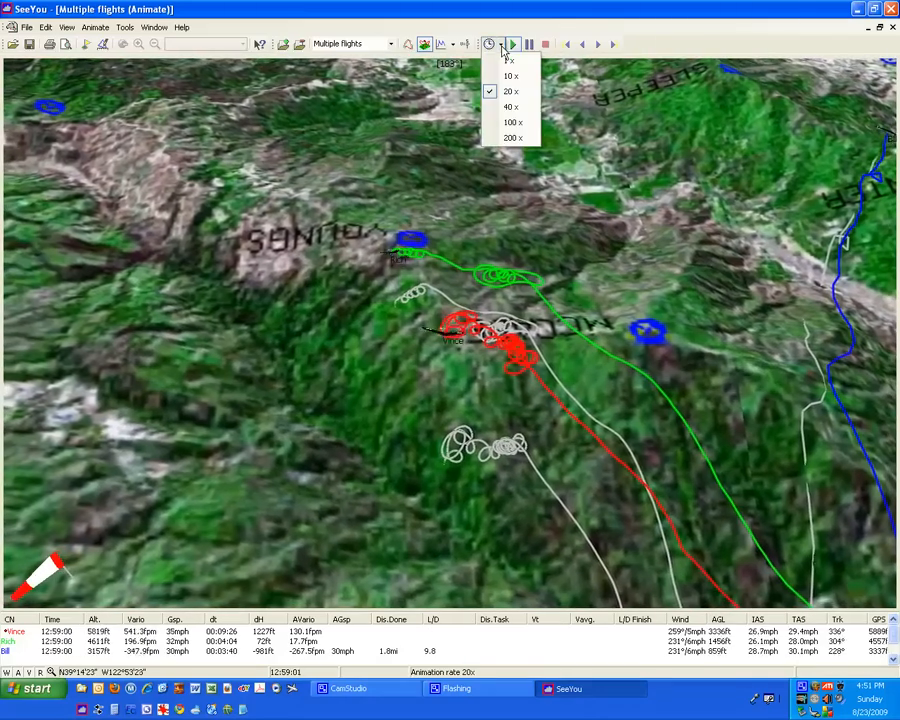
Choose a faster replay rate such as 20x and let the flights run past 14:00
left_click(524, 44)
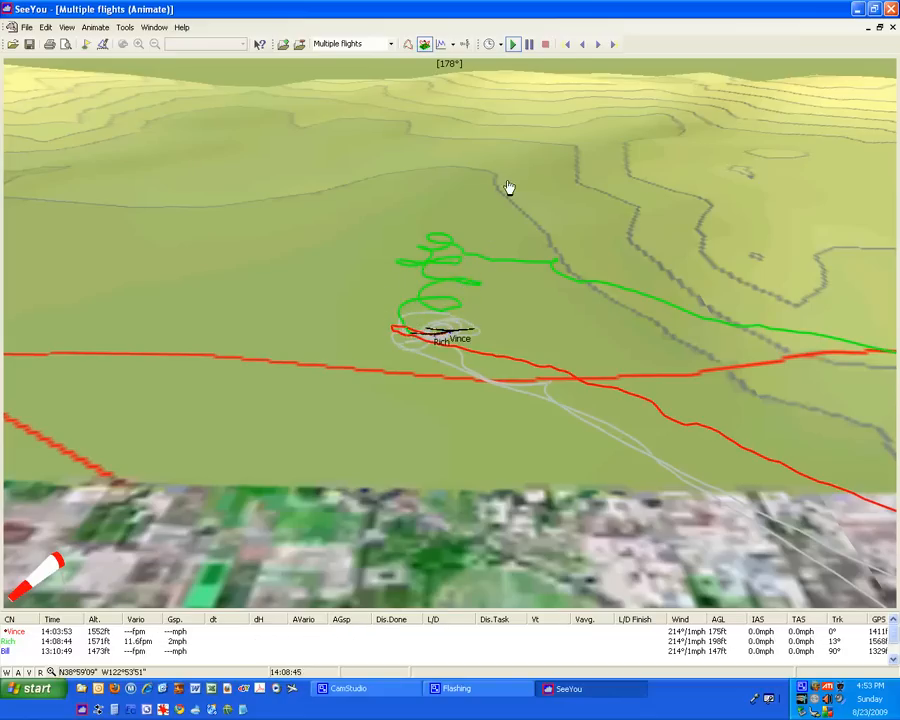
Stop the animation back at its start and rotate the terrain to a new heading
left_click(550, 44)
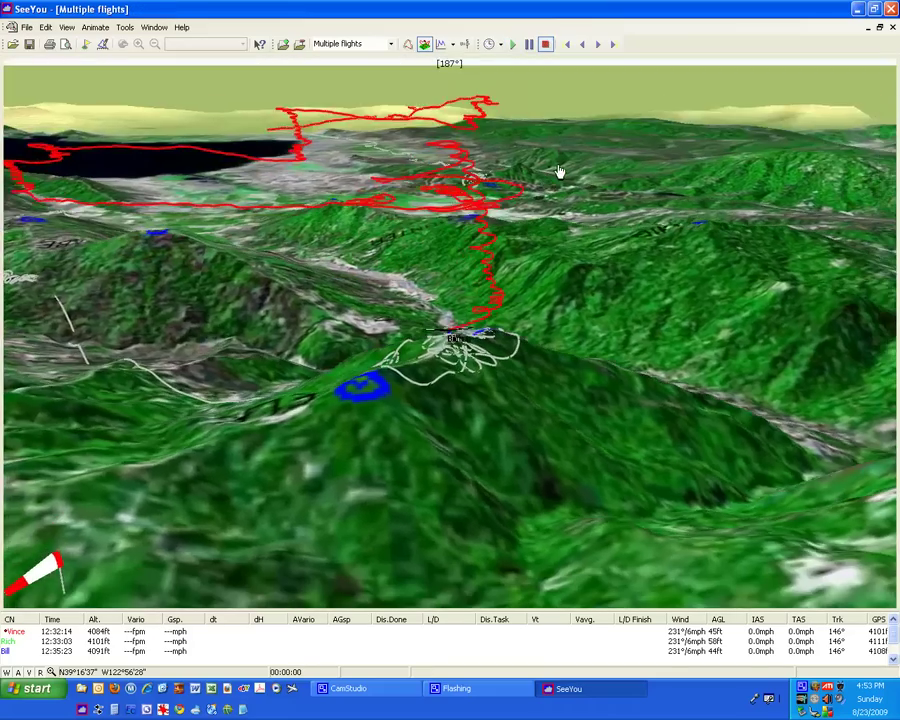
left_click_drag(560, 170, 548, 170)
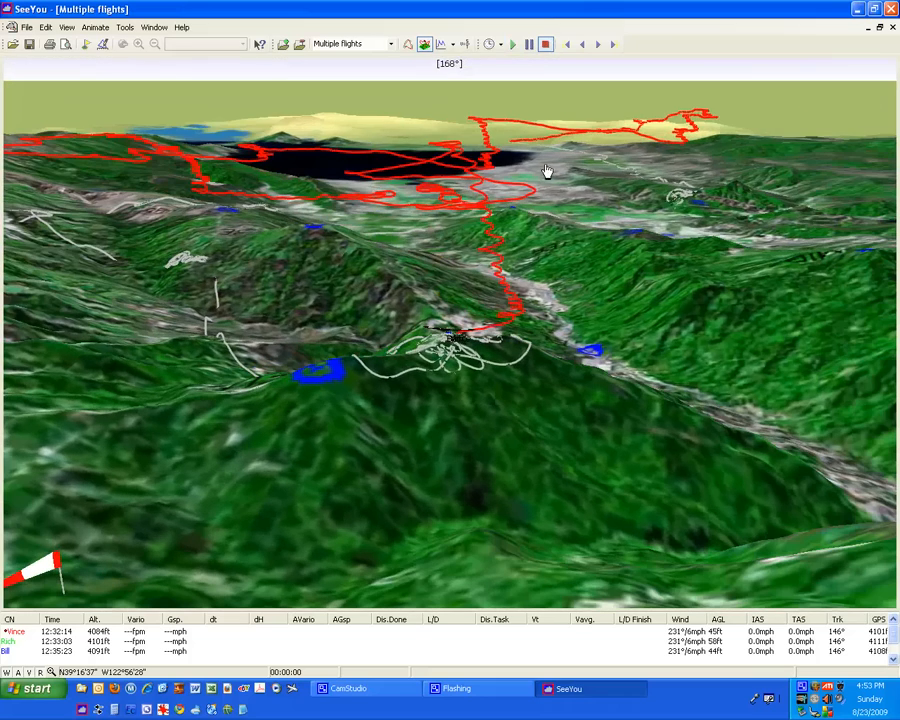